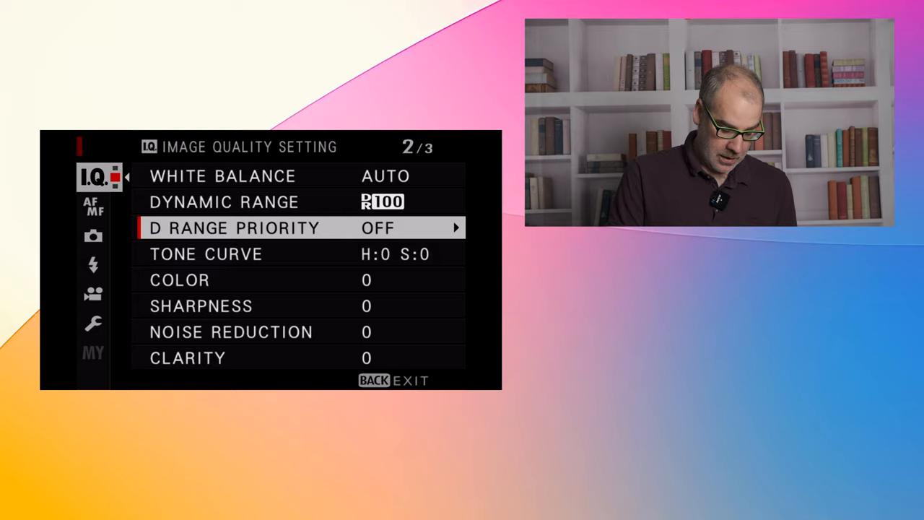
# - Set the tone curve to H:+1 S:+1 and sharpness to -2
pyautogui.click(206, 254)
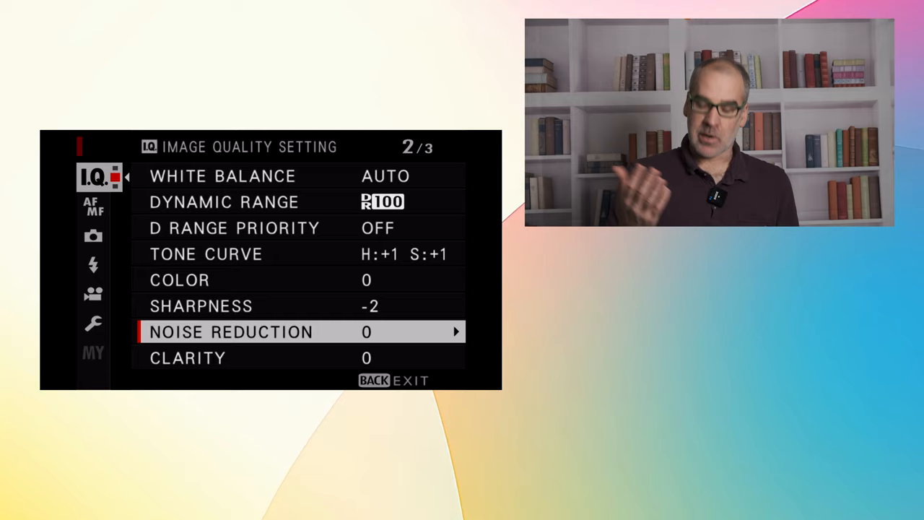
# - Move down to image quality page 3/3 with Long Exposure NR highlighted
pyautogui.press('Down')
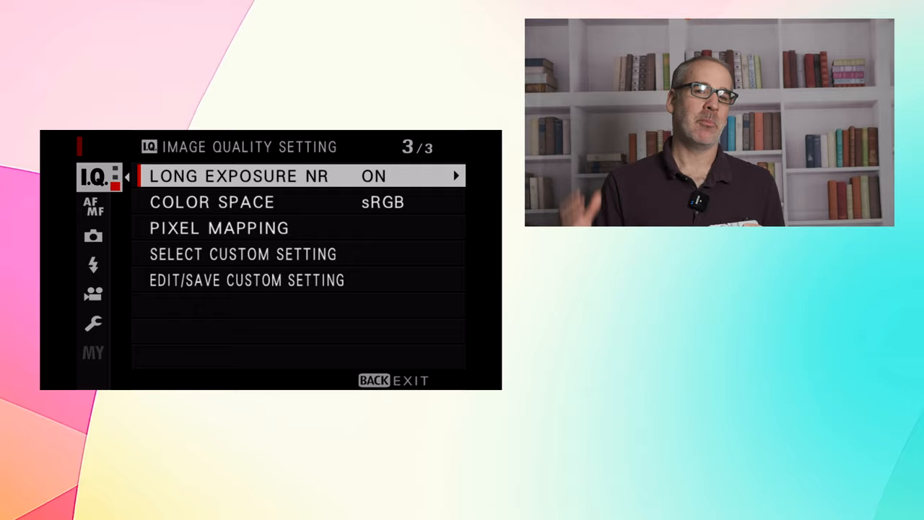
# - Save the current image quality settings into Custom 7 and confirm
pyautogui.press('Down')
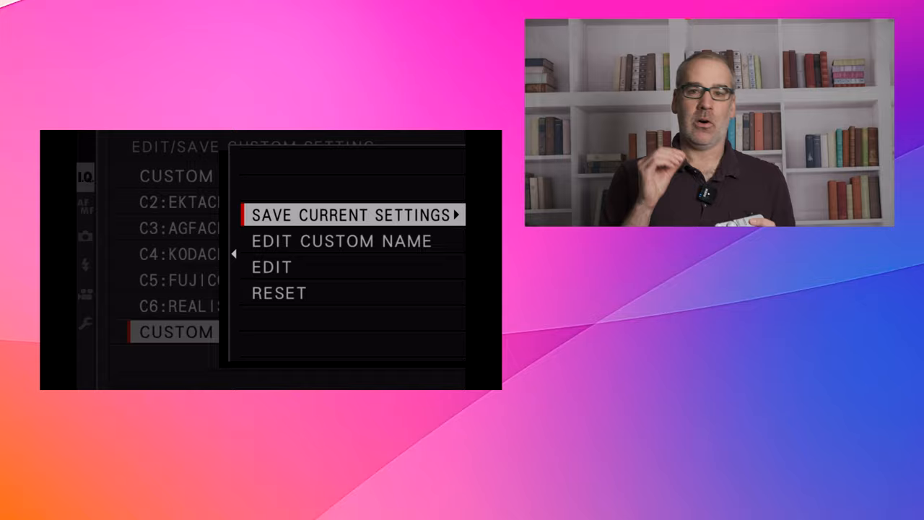
pyautogui.click(352, 214)
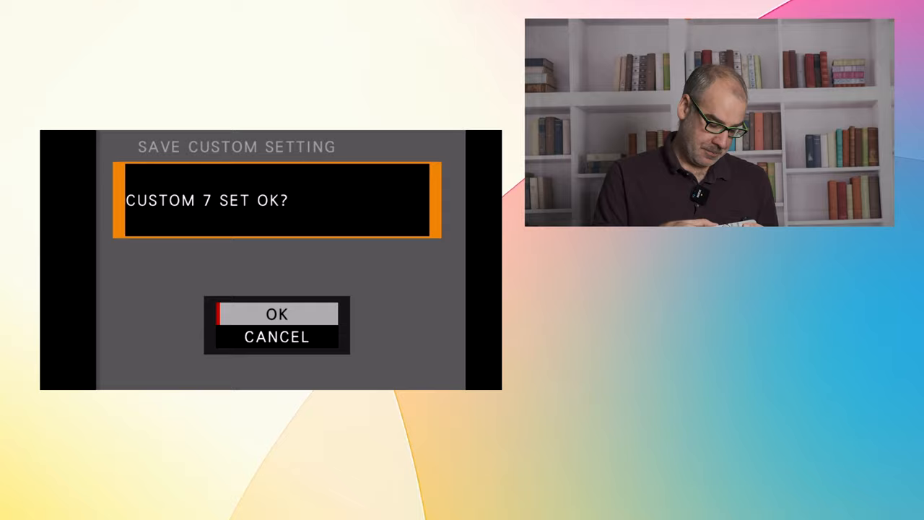
pyautogui.click(277, 313)
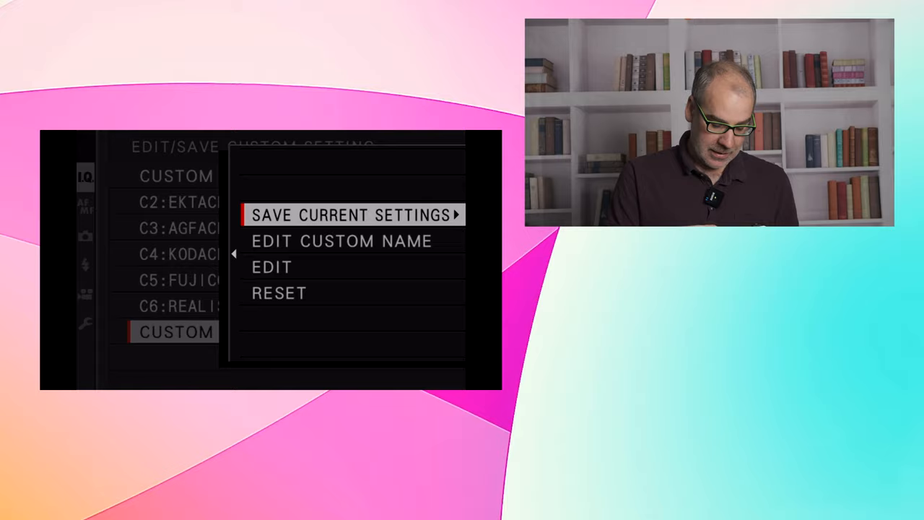
# - Back out of the custom setting submenu to image quality page 3/3
pyautogui.click(341, 239)
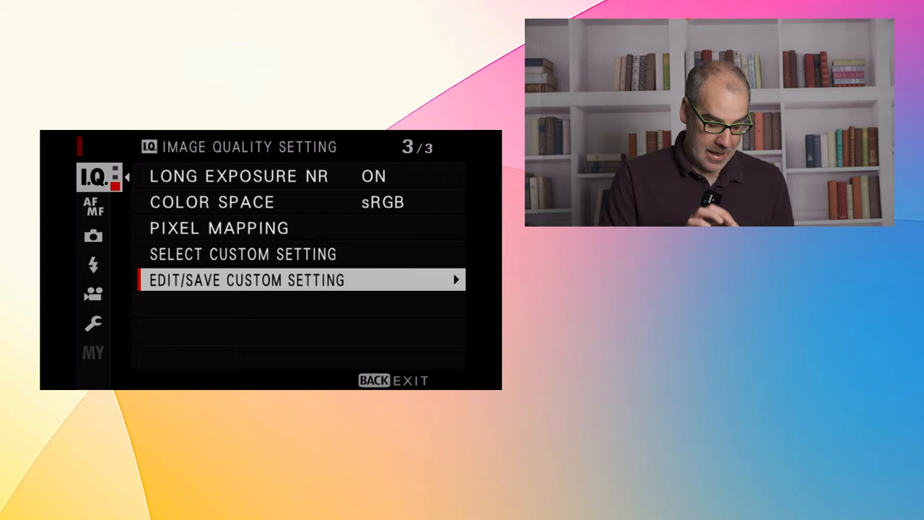
# - Reopen the custom setting list and move up to Custom 1
pyautogui.click(246, 280)
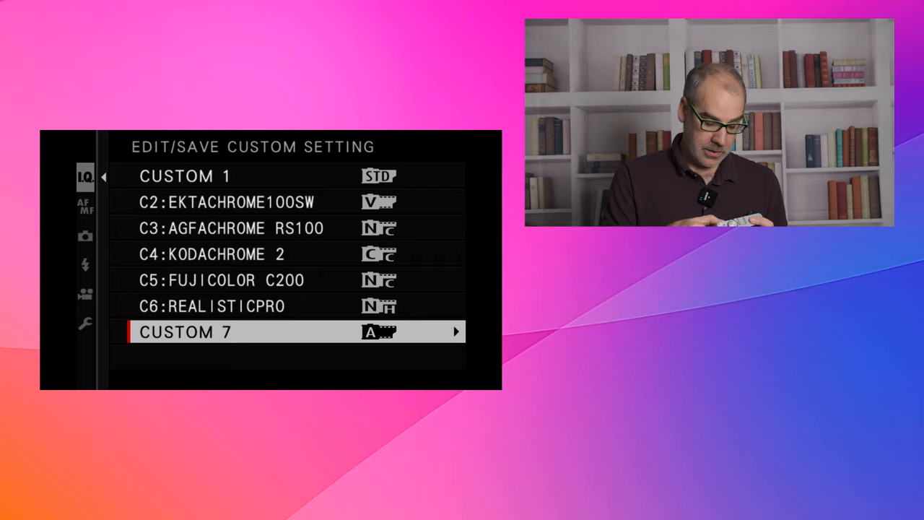
pyautogui.press('up')
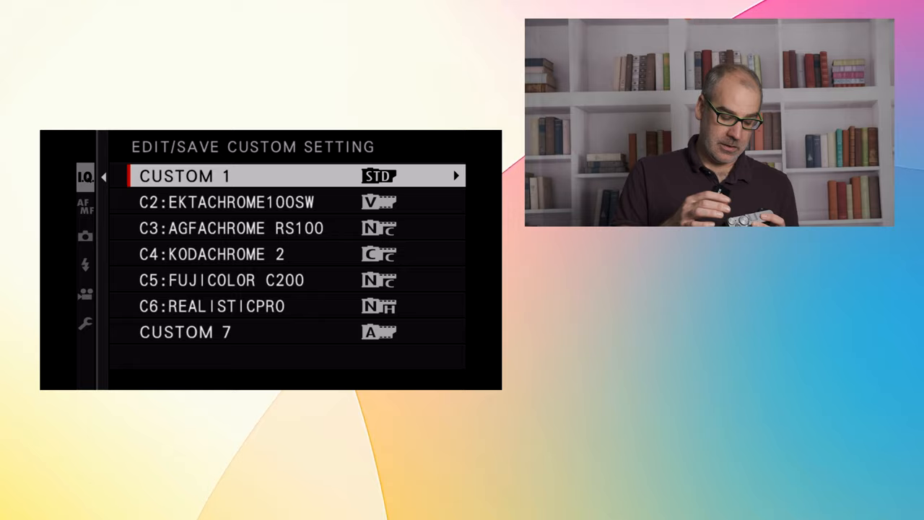